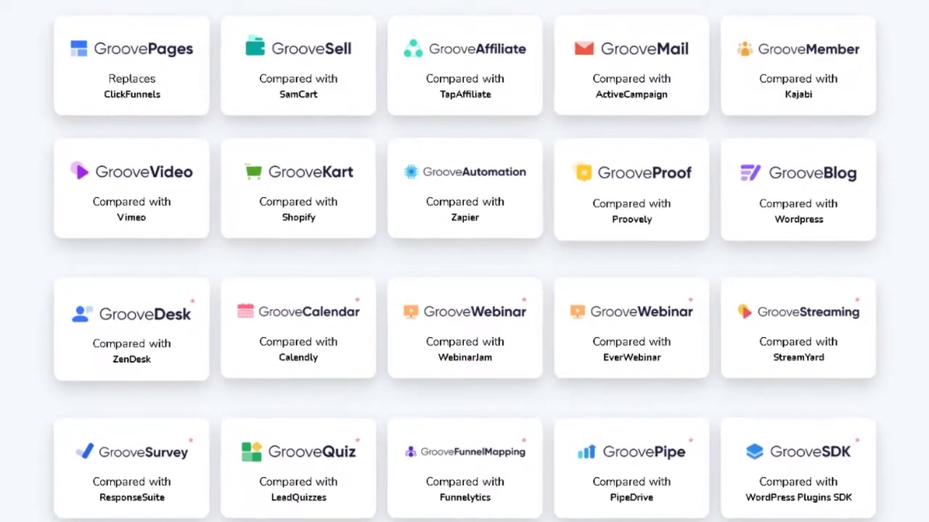
{"action": "scroll", "scroll_direction": "down", "scroll_amount": 3}
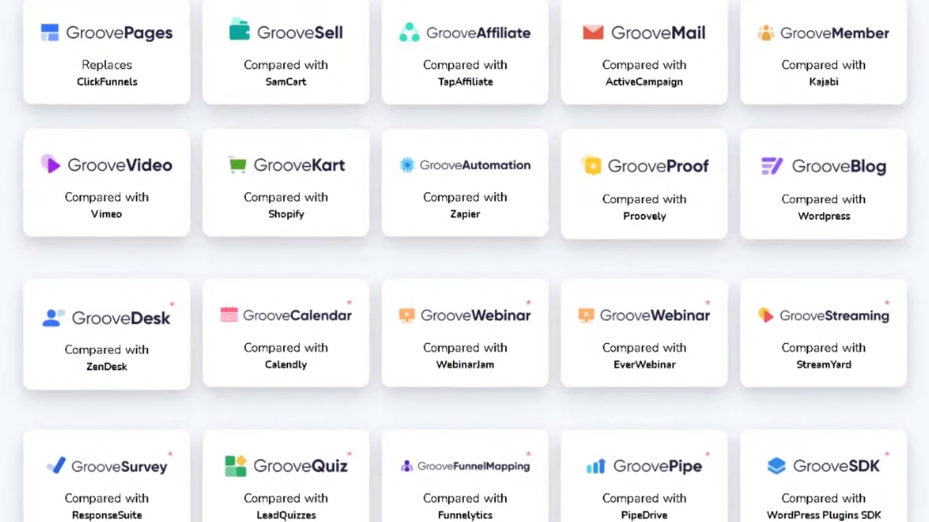